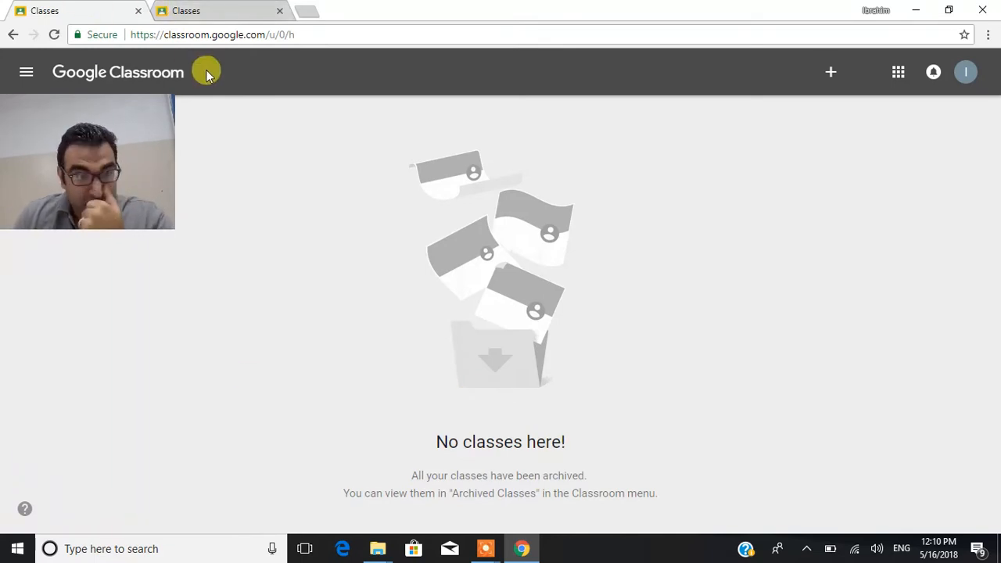
mouse_move(900, 121)
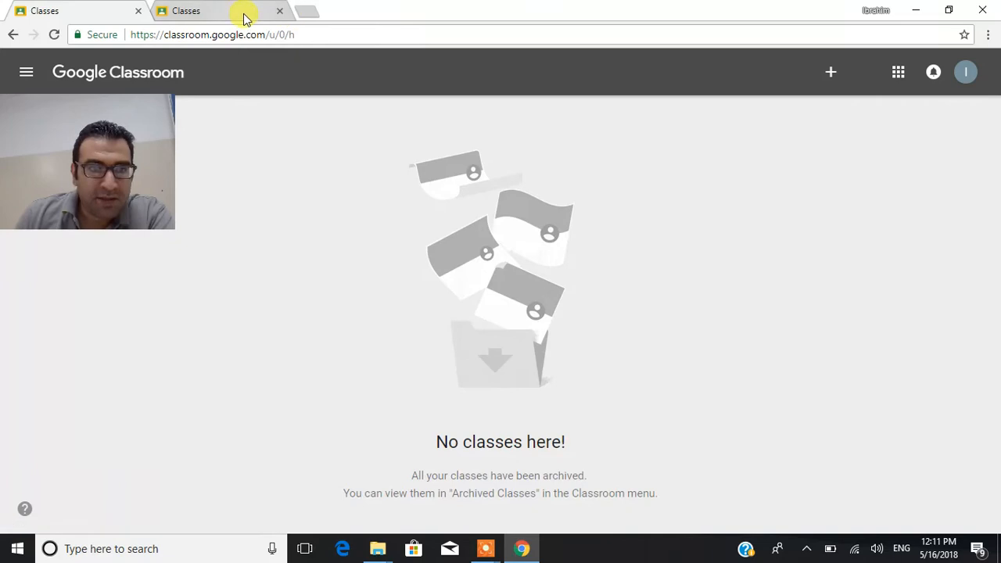
- Check the signed-in account, choose Create class, and accept the school-use acknowledgement
left_click(45, 10)
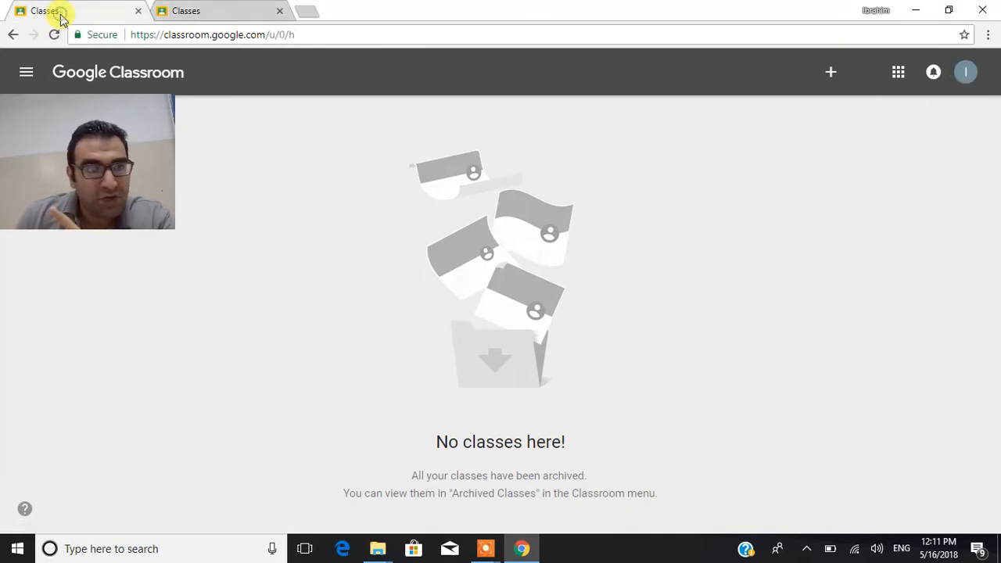
mouse_move(211, 188)
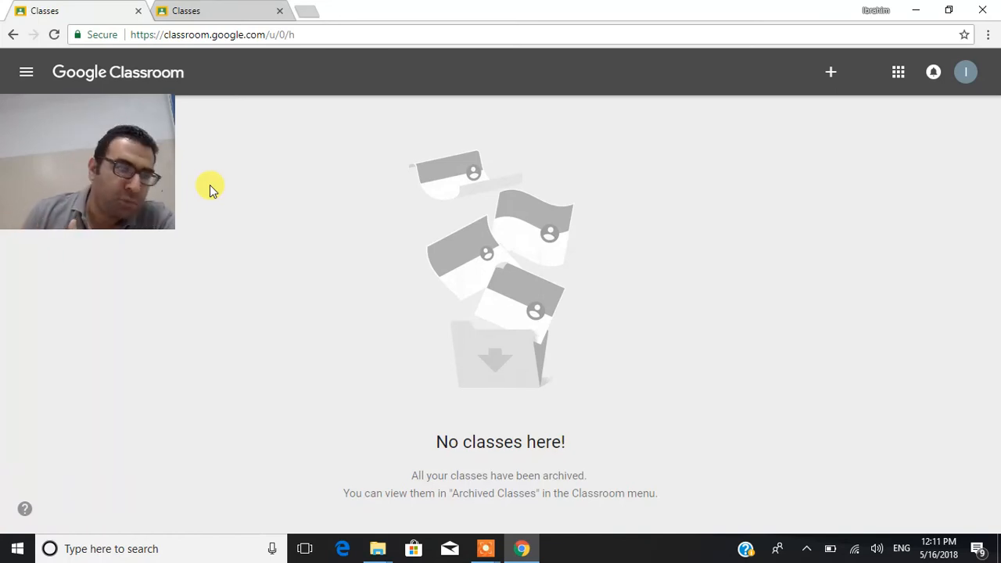
mouse_move(967, 72)
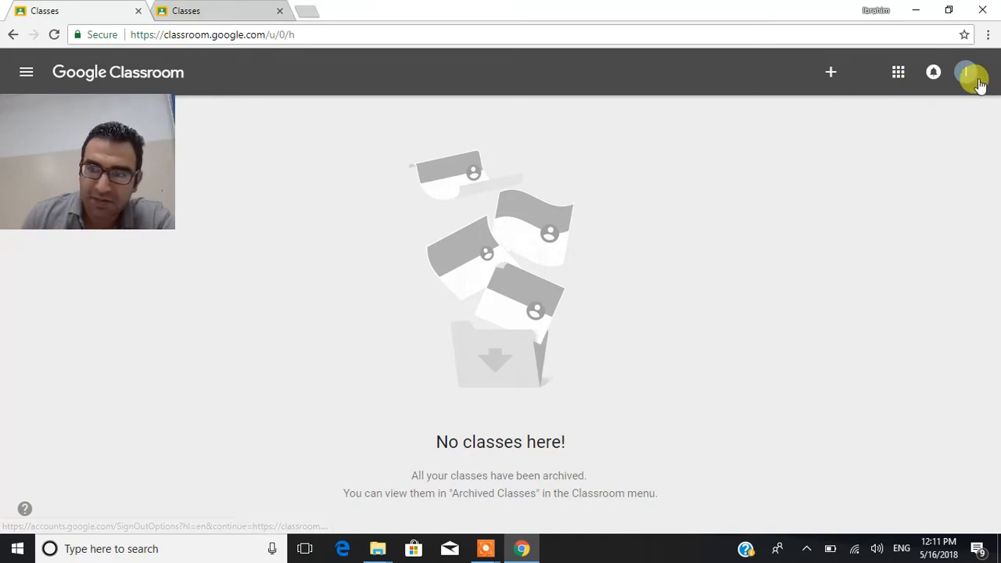
left_click(970, 72)
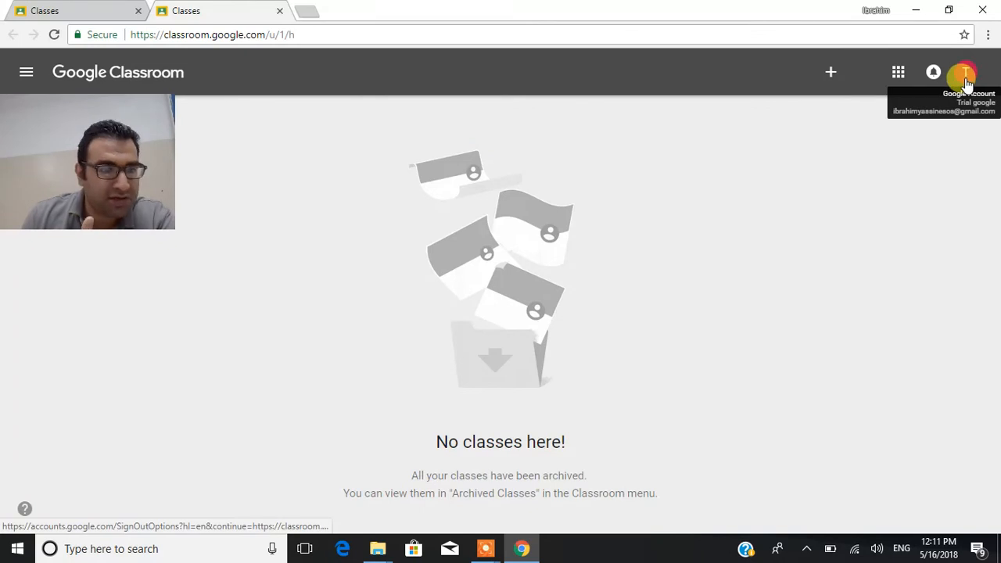
mouse_move(598, 194)
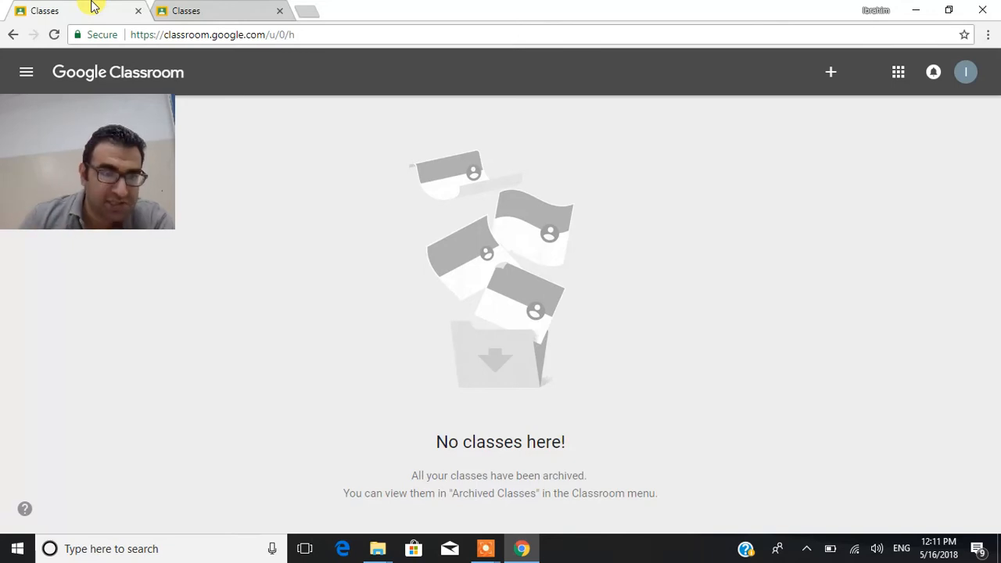
mouse_move(364, 241)
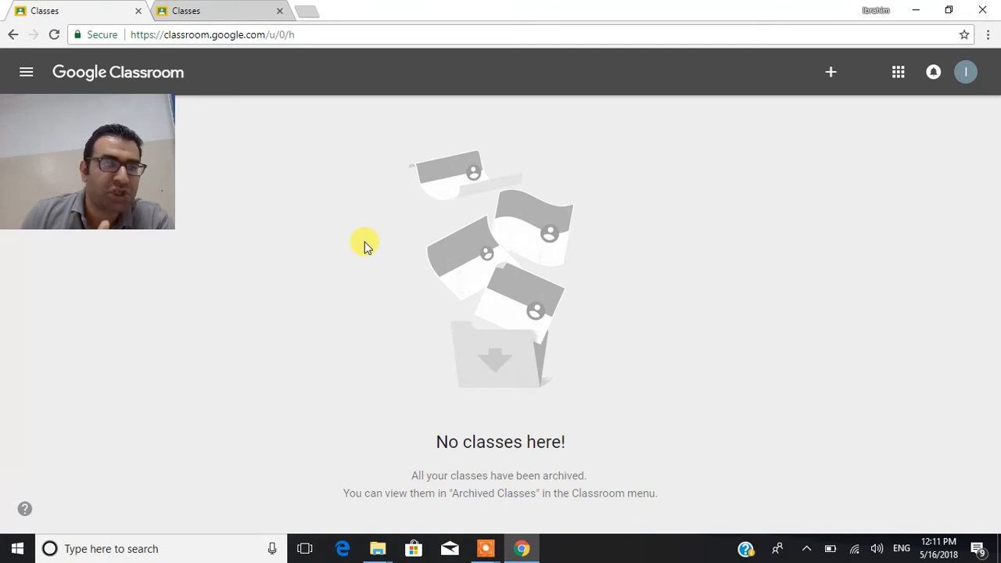
mouse_move(779, 176)
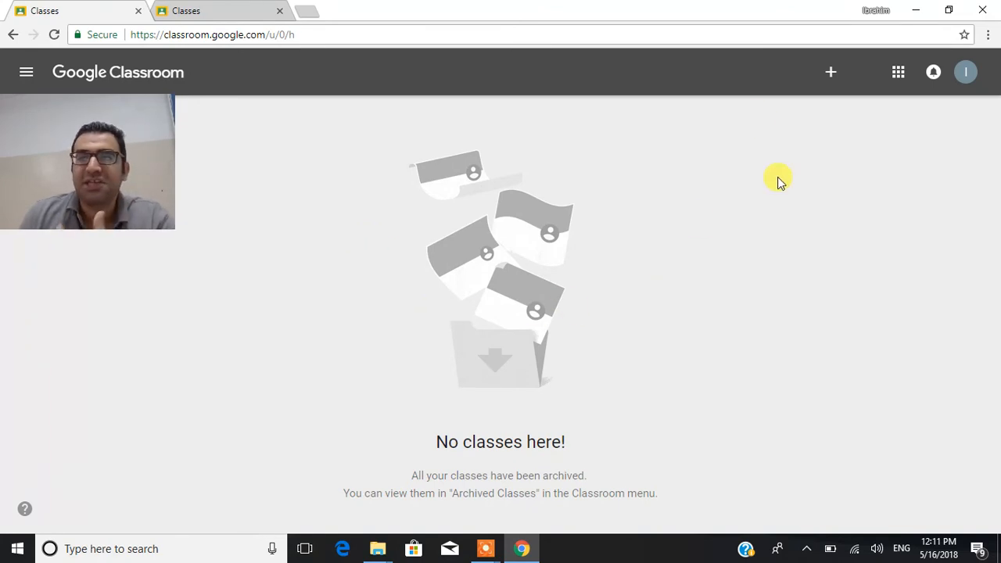
mouse_move(831, 72)
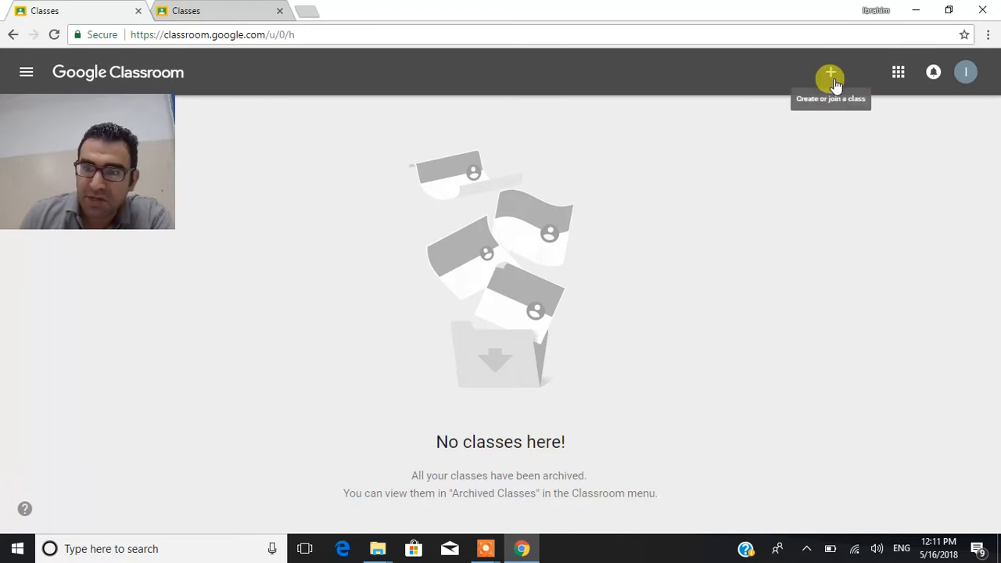
left_click(831, 72)
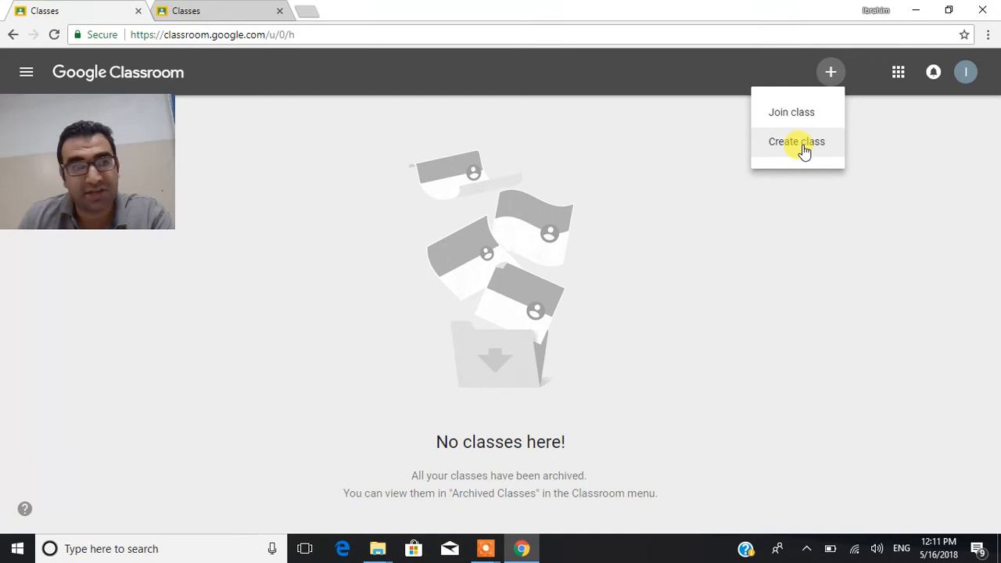
mouse_move(802, 114)
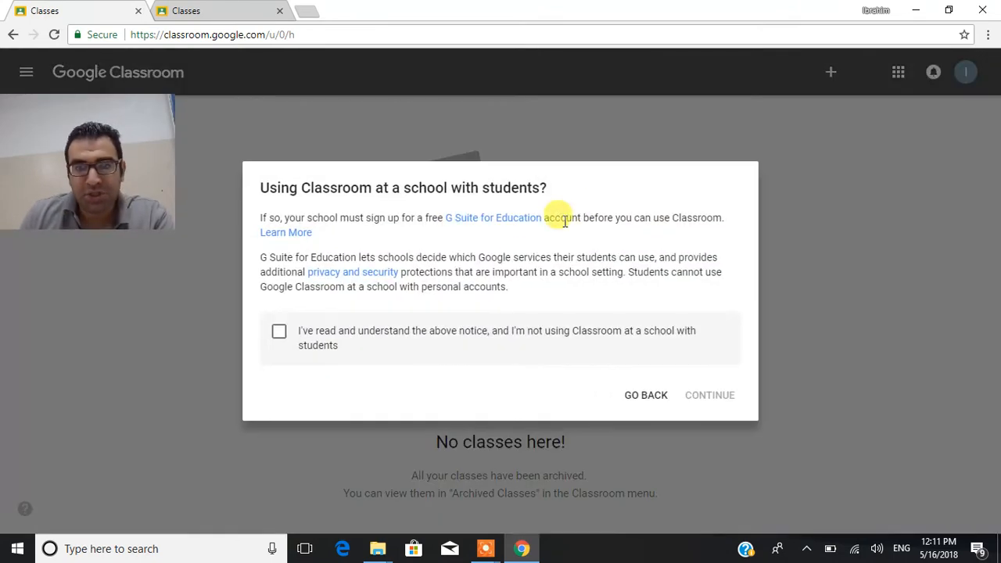
left_click(279, 331)
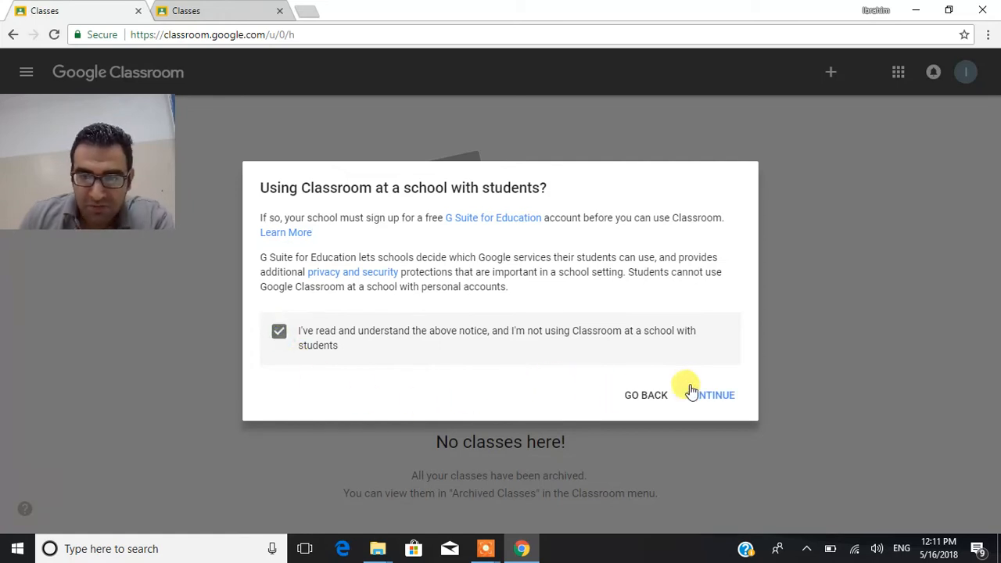
mouse_move(700, 399)
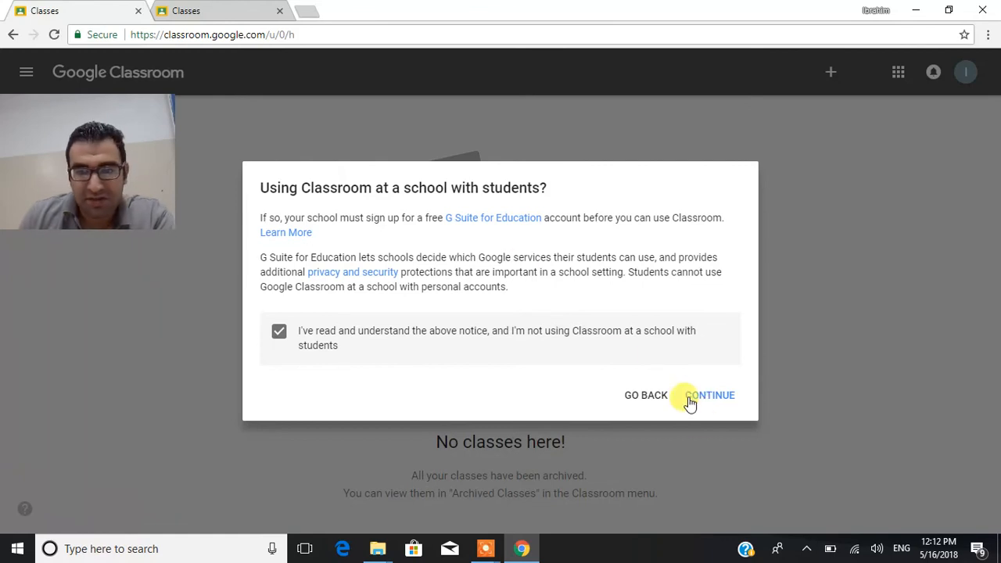
left_click(712, 395)
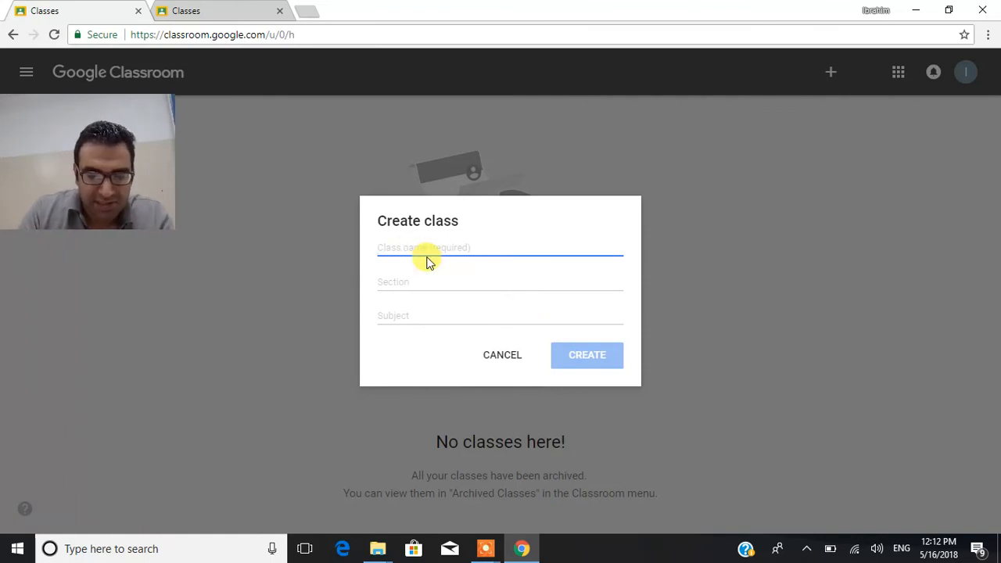
- Enter class name 'The Science Theater' and subject 'General Sciences', then create the class
type("The Science")
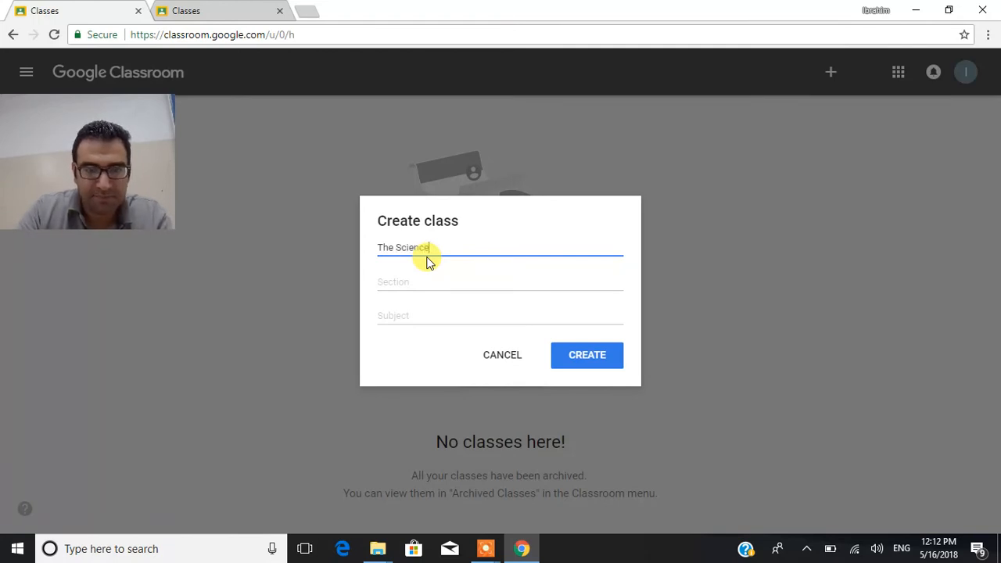
type("Theater")
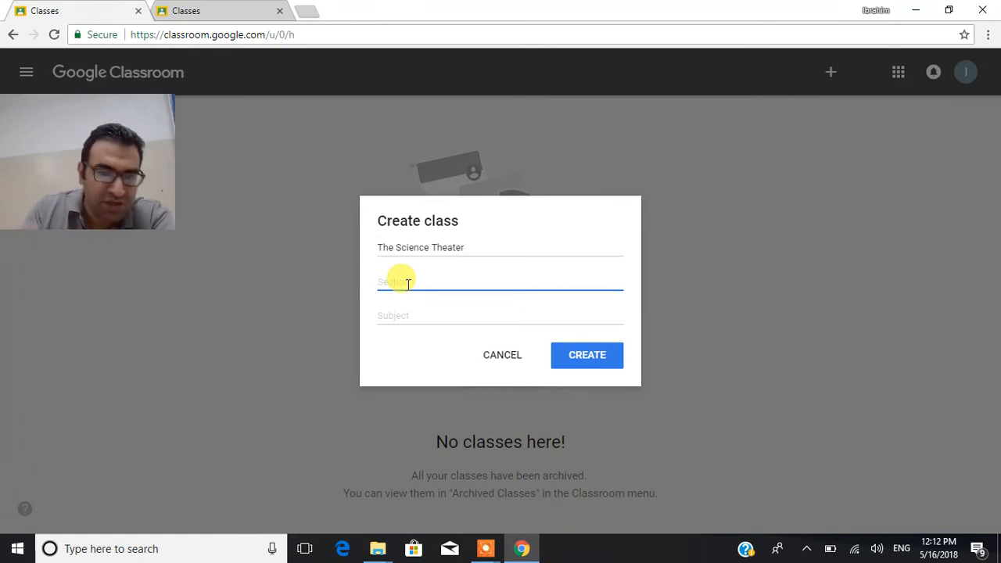
left_click(501, 315)
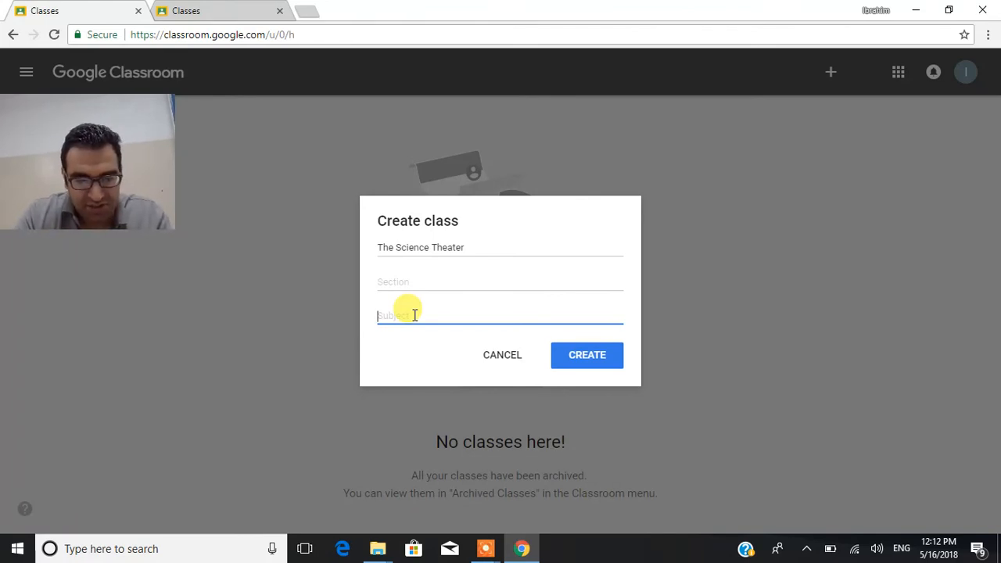
type("Ge")
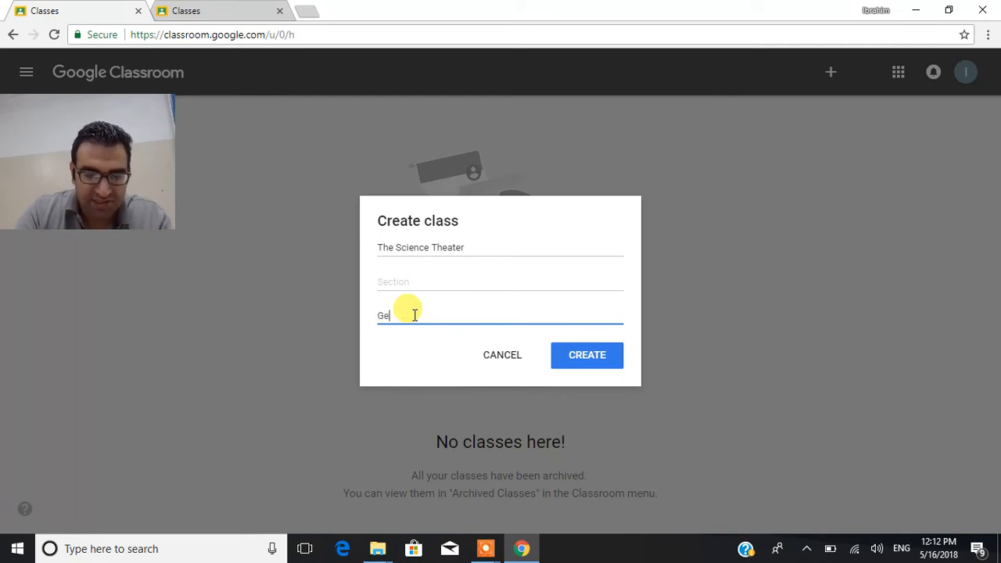
type("neral Scienc")
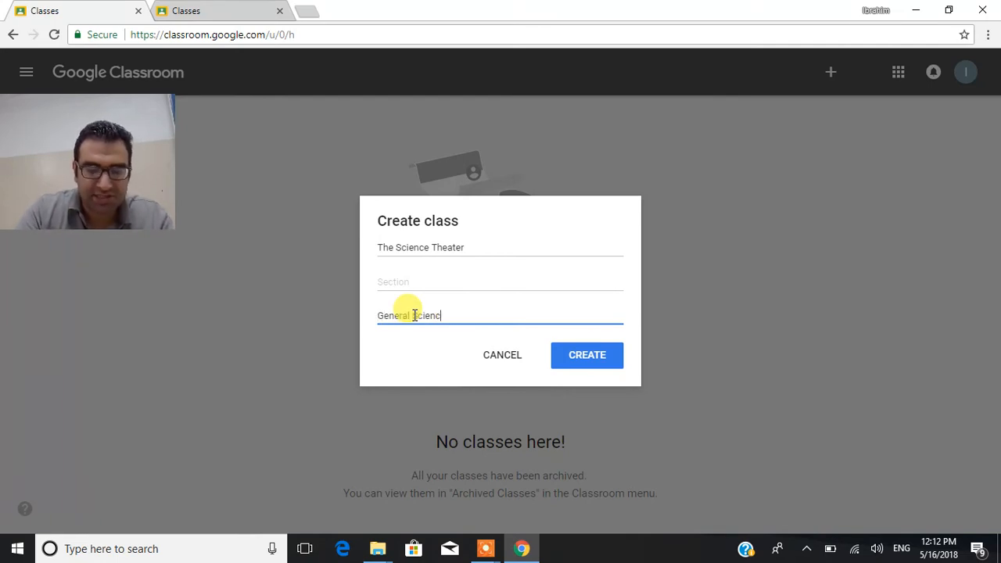
type("es")
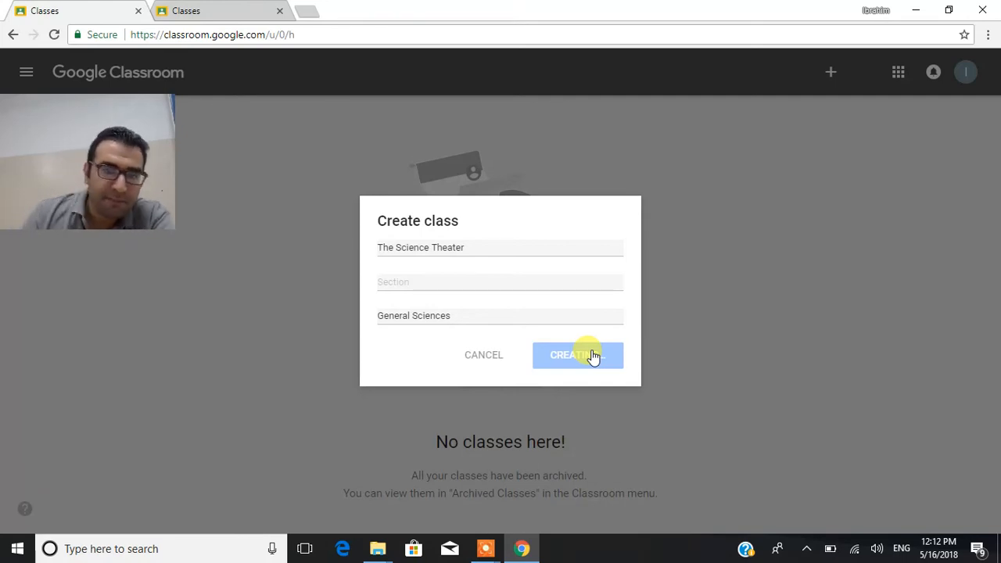
left_click(578, 354)
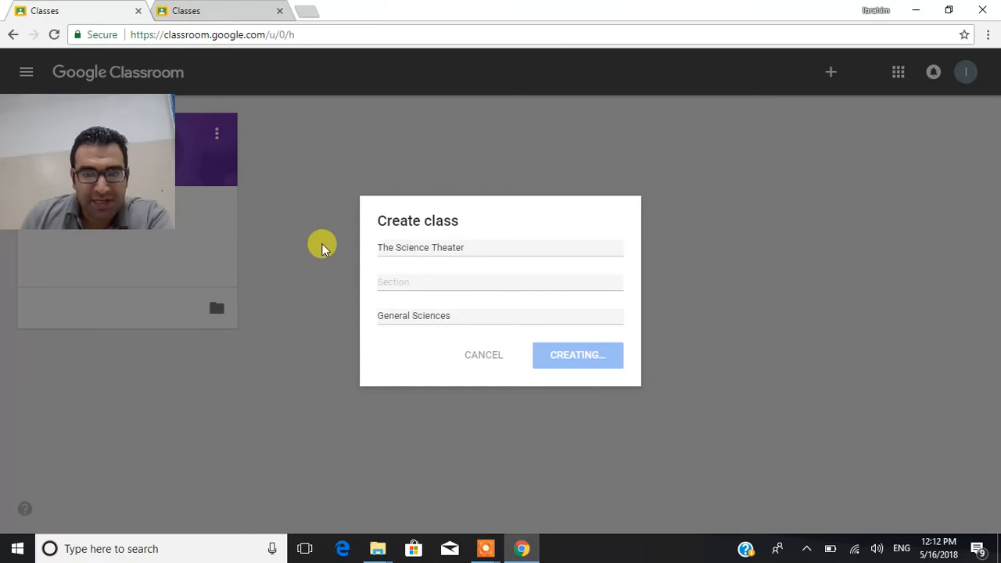
left_click(577, 355)
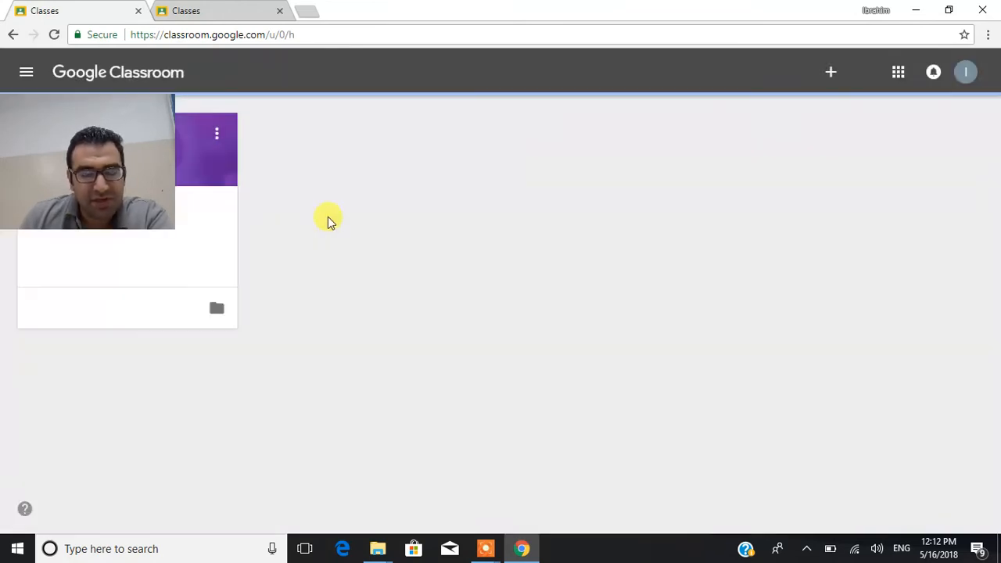
left_click(126, 215)
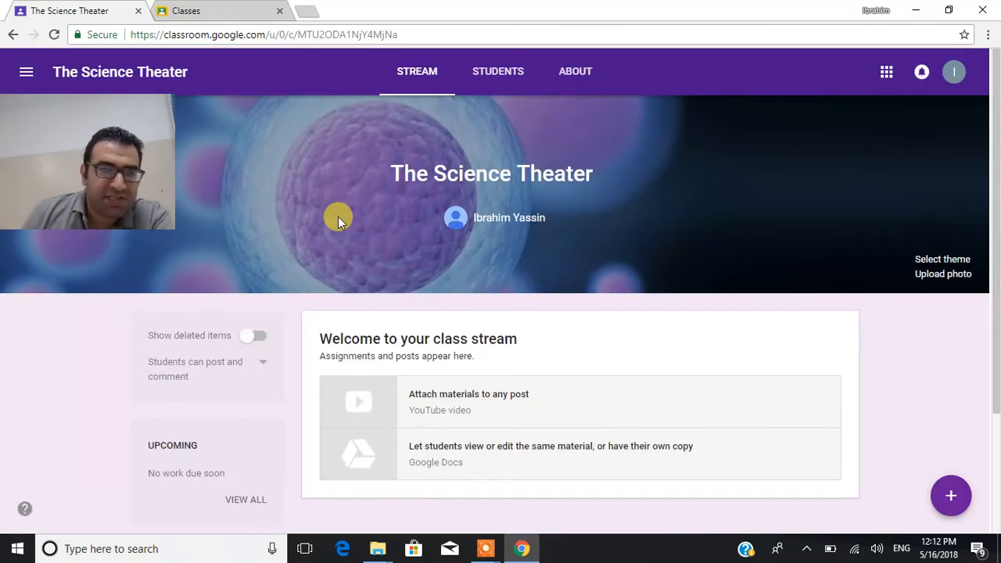
mouse_move(845, 233)
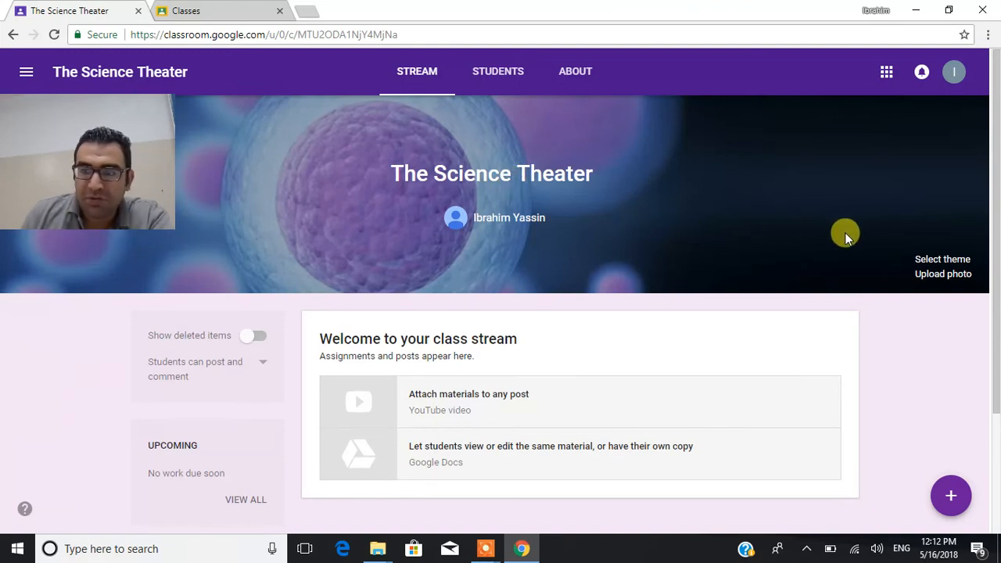
mouse_move(848, 279)
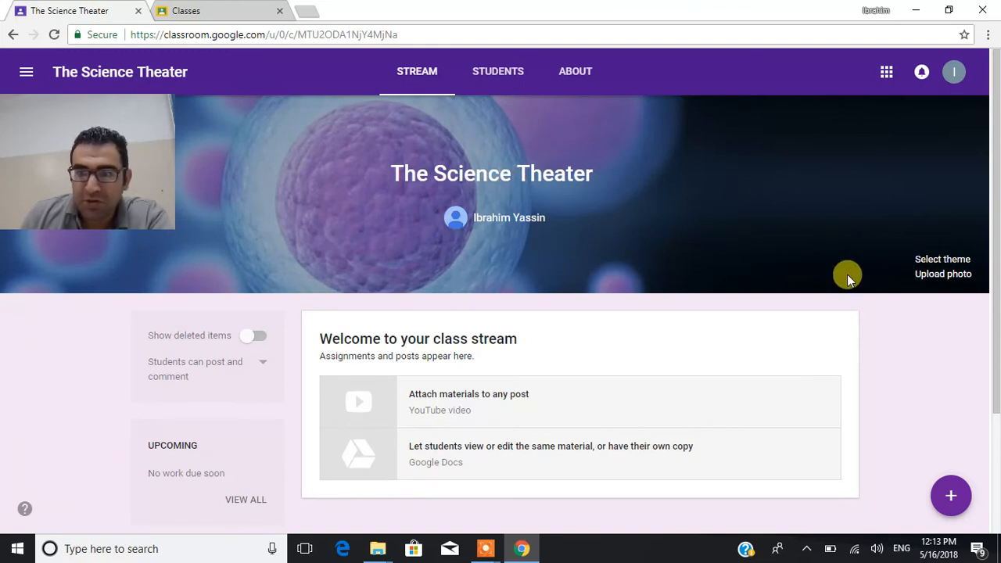
mouse_move(516, 196)
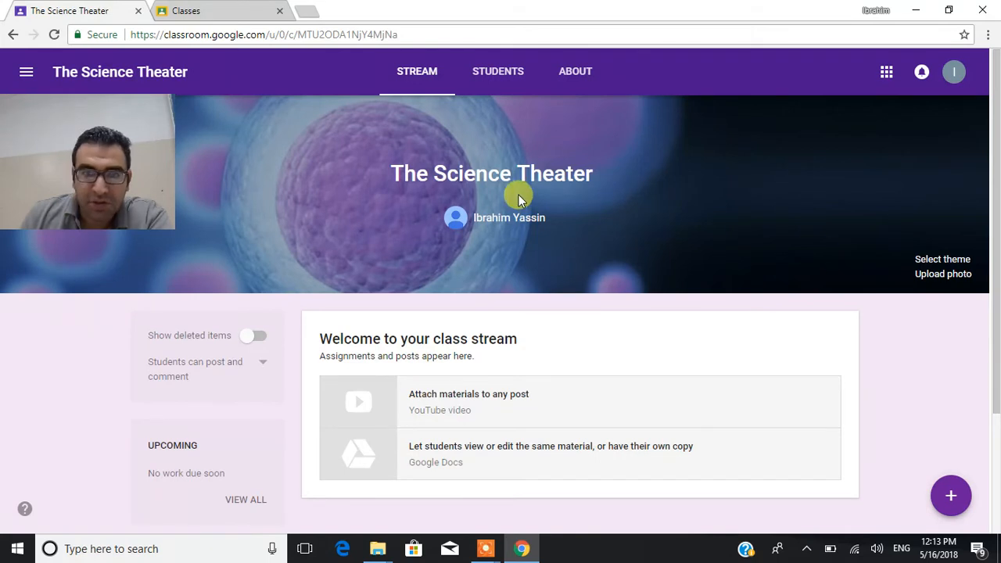
mouse_move(434, 192)
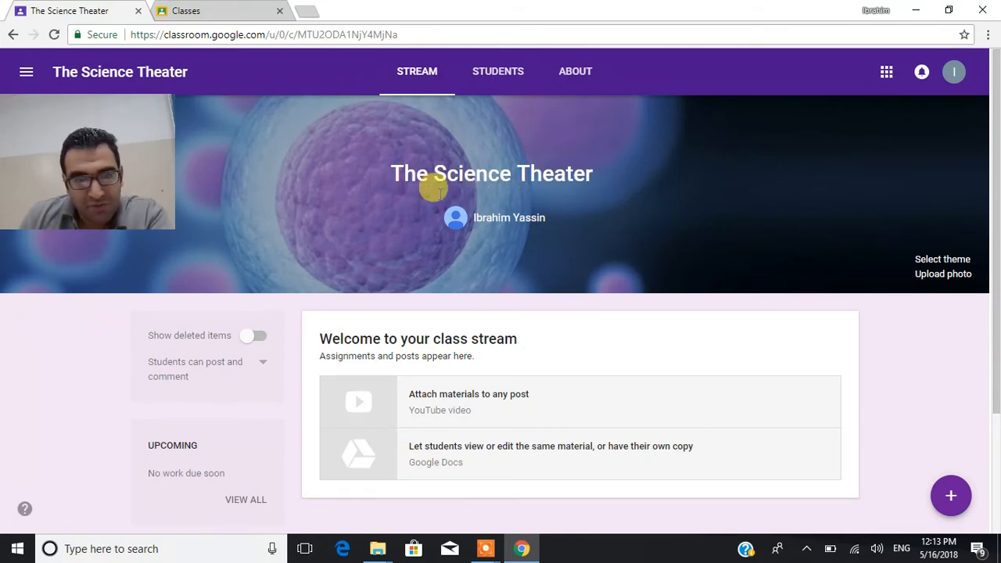
mouse_move(648, 218)
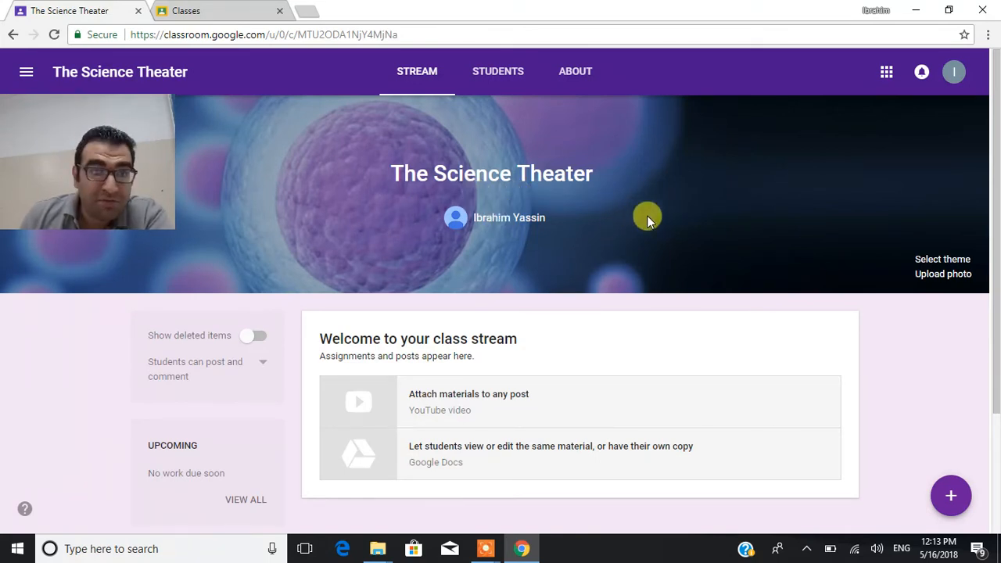
mouse_move(943, 259)
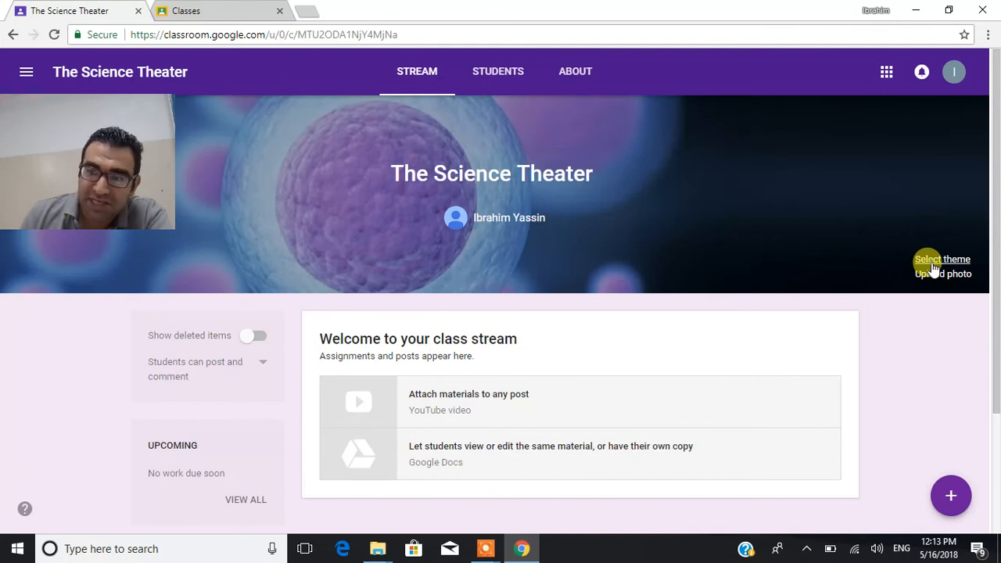
- Set the class header theme to the blue butterfly on red flowers gallery image
left_click(942, 259)
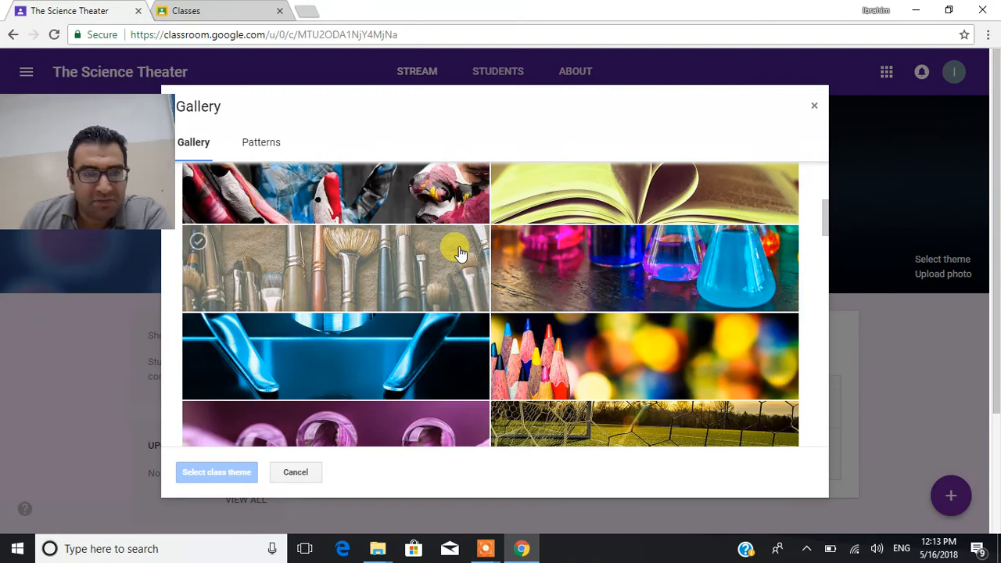
scroll("down", 3)
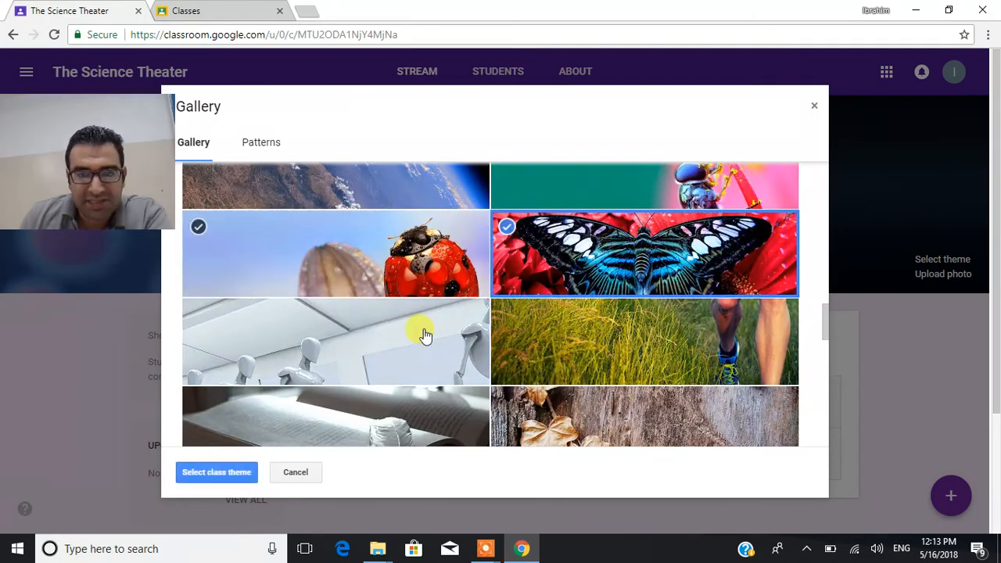
left_click(217, 472)
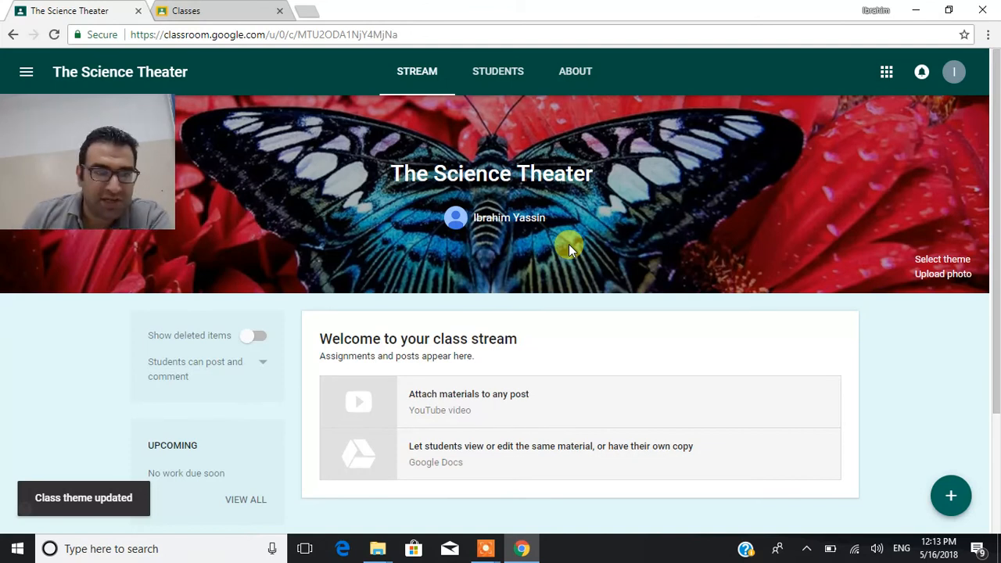
mouse_move(423, 285)
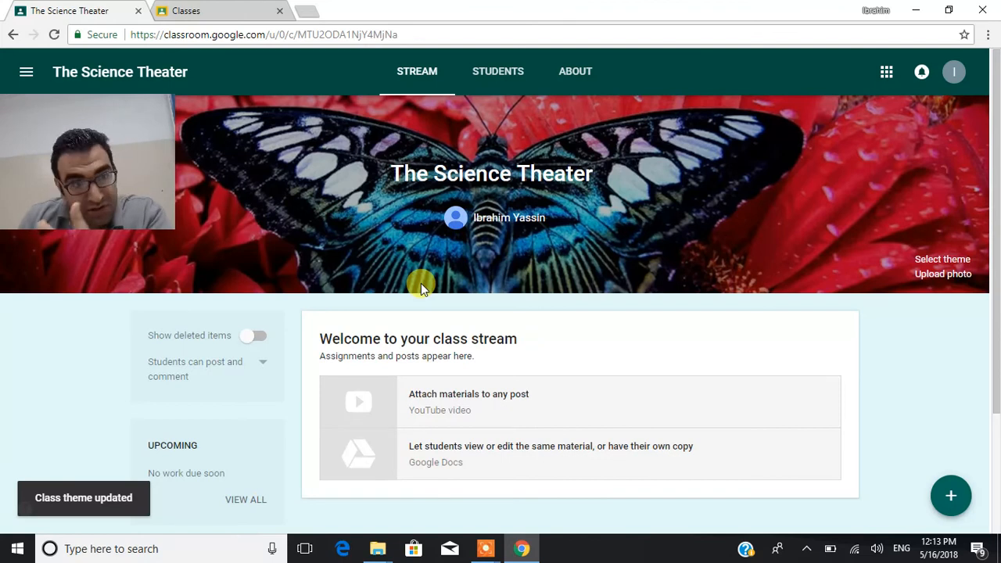
mouse_move(499, 71)
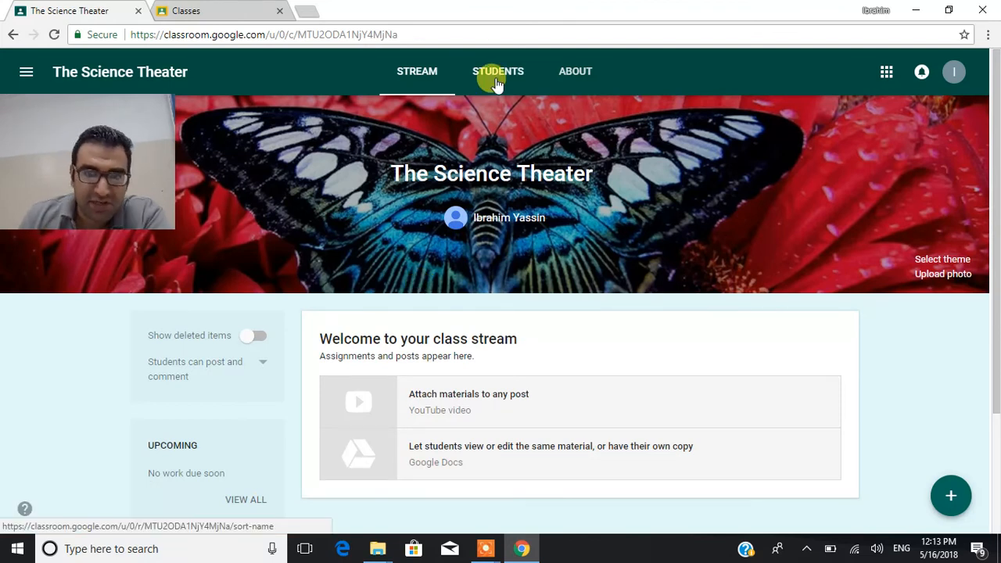
- Open the Students roster, search 'ibr' in Invite students, then cancel the invitation
left_click(499, 72)
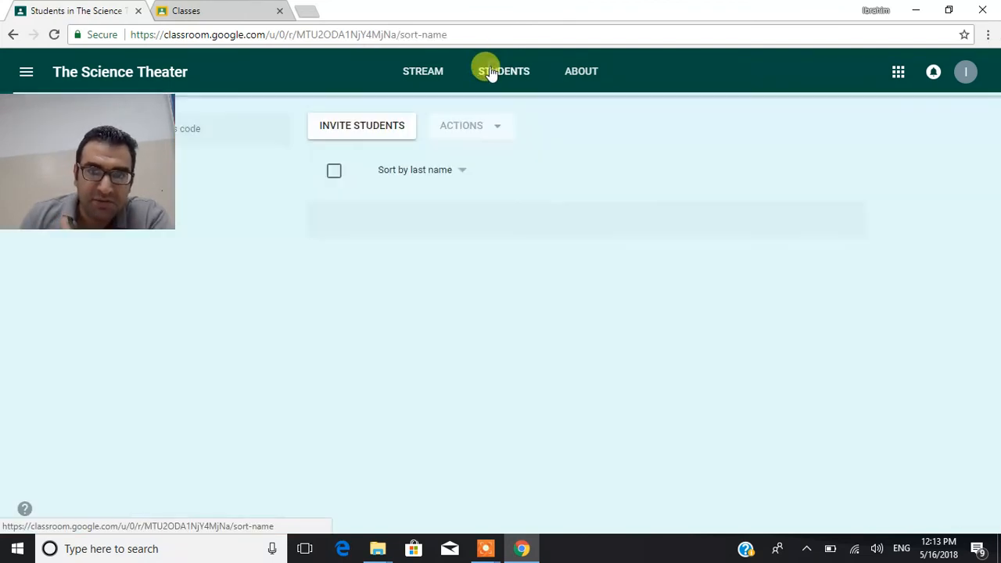
left_click(362, 126)
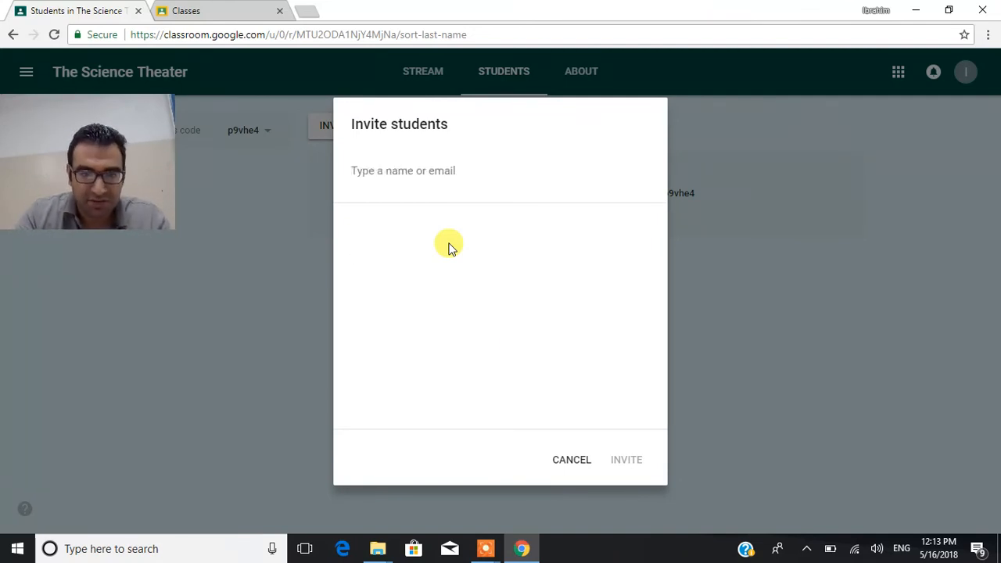
type("ibr")
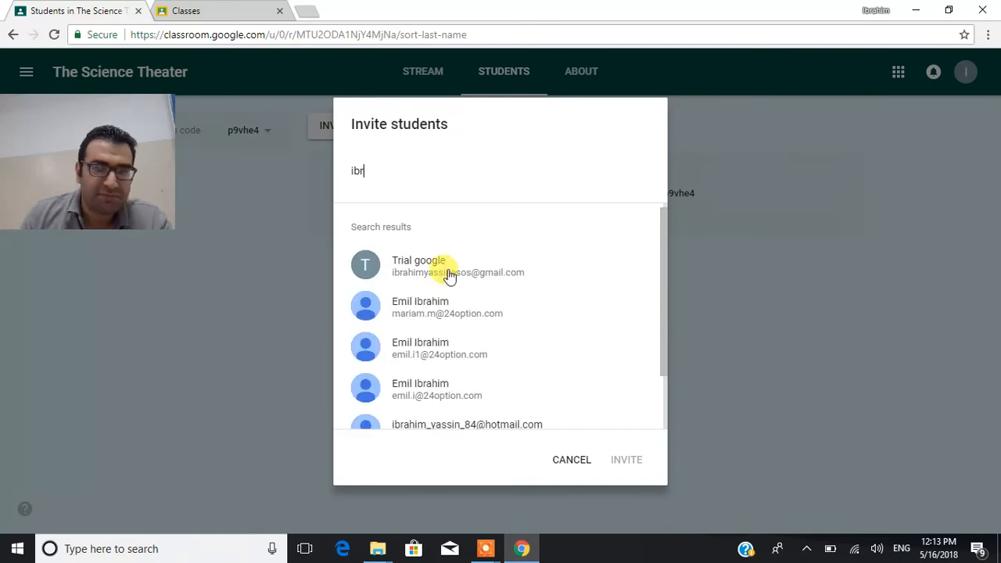
scroll("down", 3)
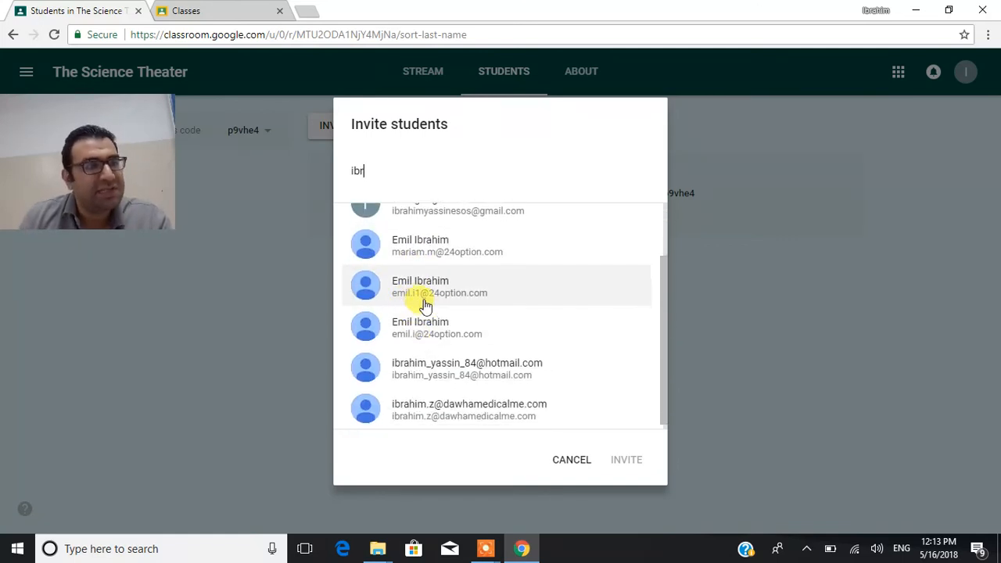
mouse_move(543, 433)
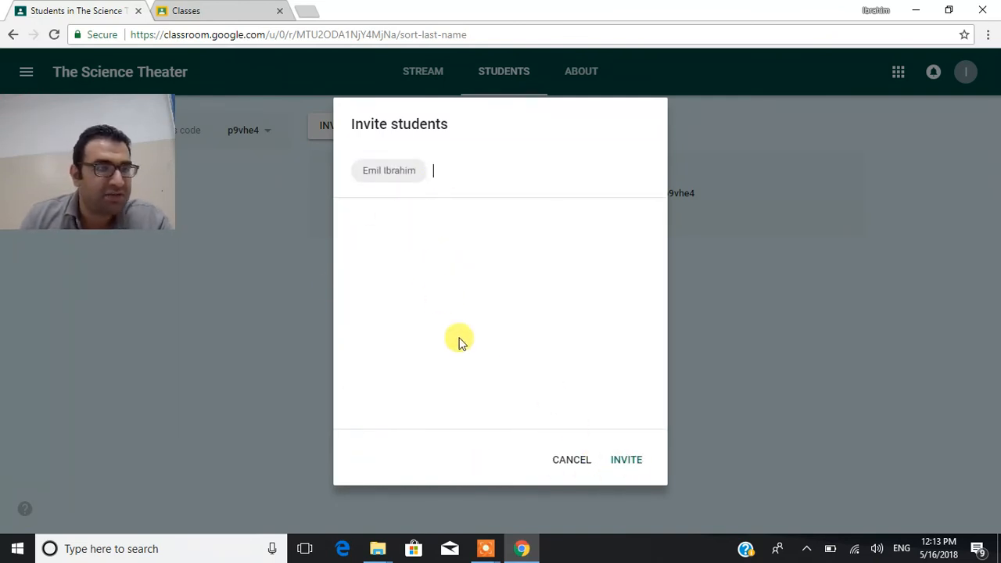
left_click(571, 460)
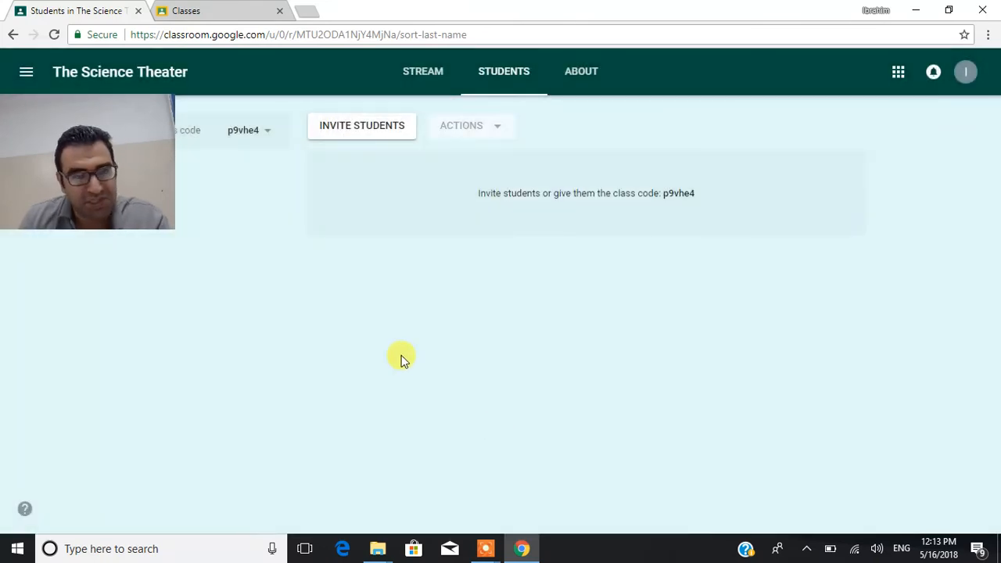
mouse_move(393, 350)
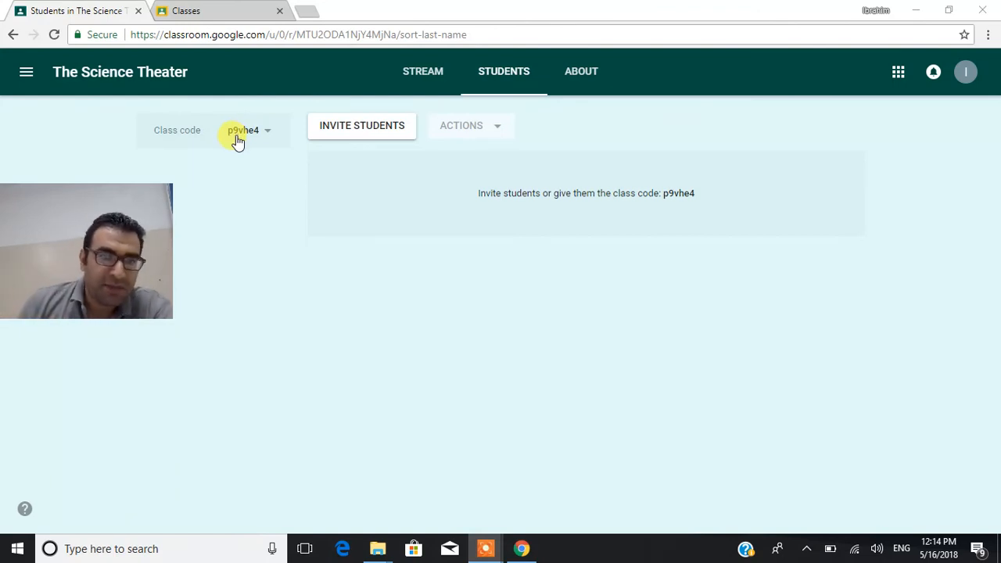
- Copy class code p9vhe4 from the Class code dropdown
left_click(267, 130)
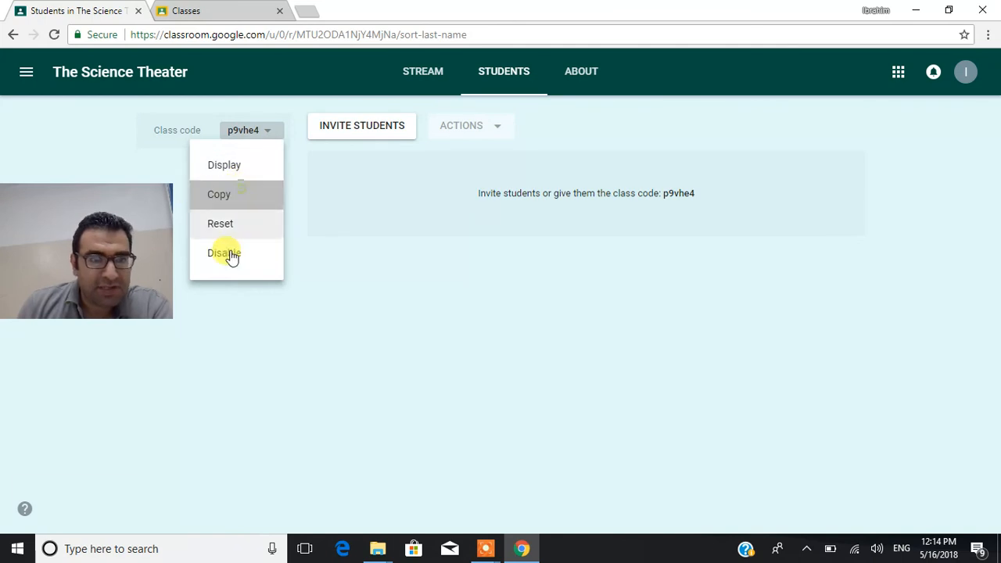
left_click(220, 194)
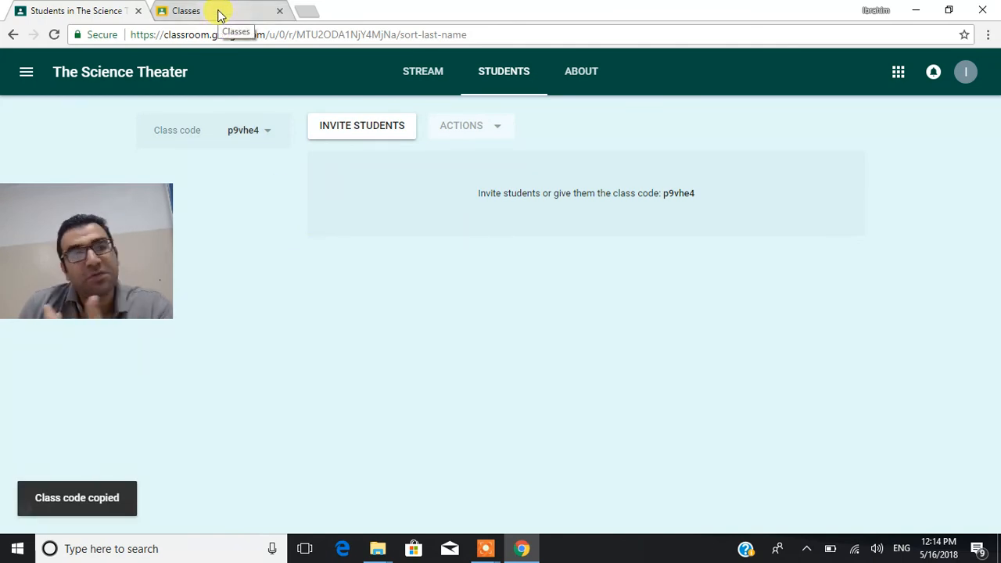
- On the second account's tab, start Join class and paste code p9vhe4 into the field
left_click(186, 10)
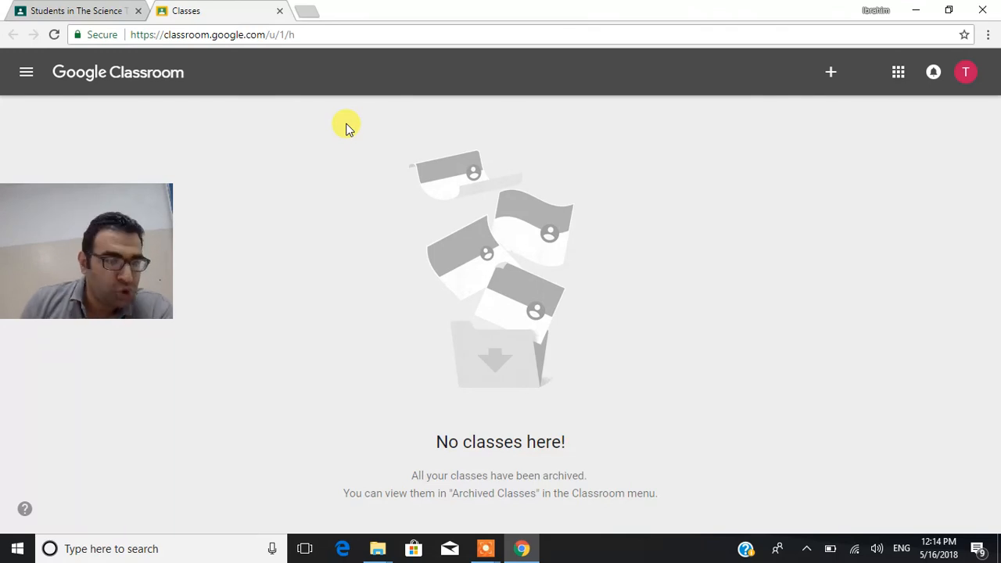
mouse_move(369, 164)
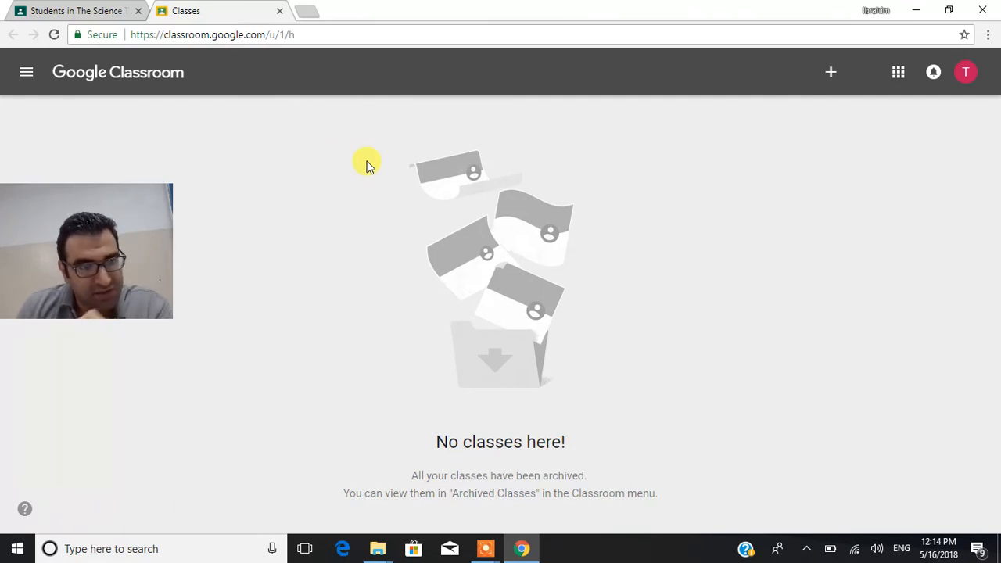
mouse_move(831, 72)
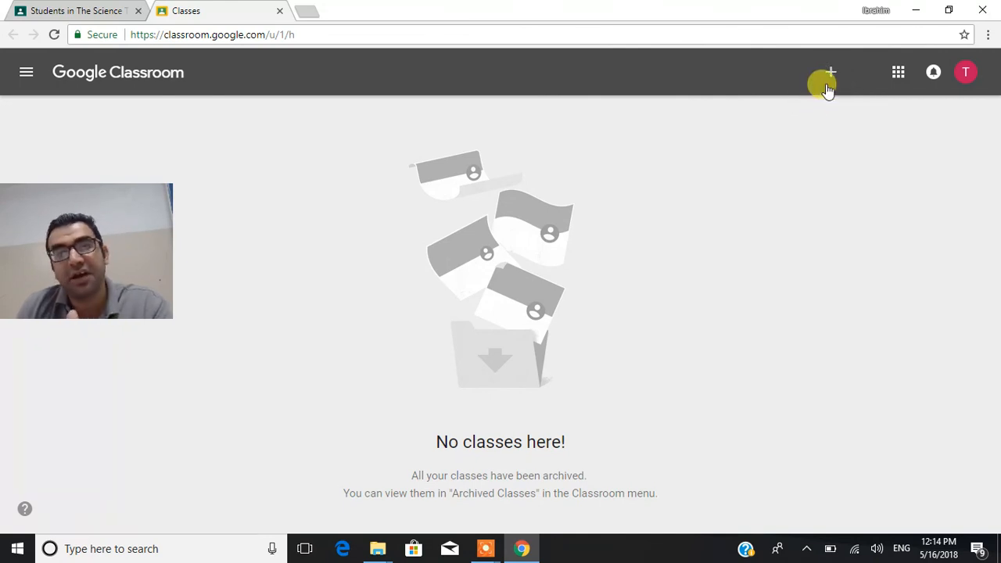
mouse_move(831, 72)
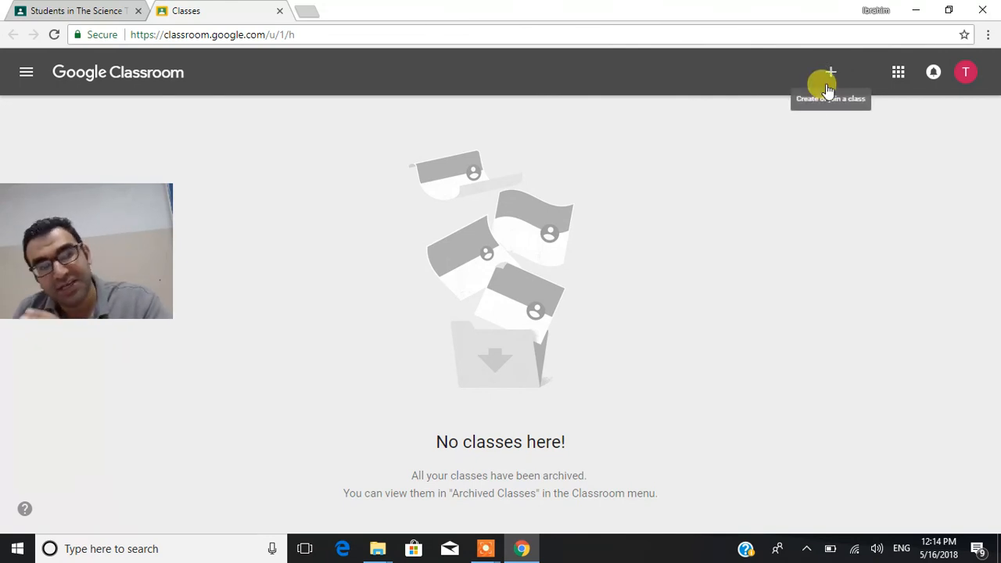
left_click(831, 72)
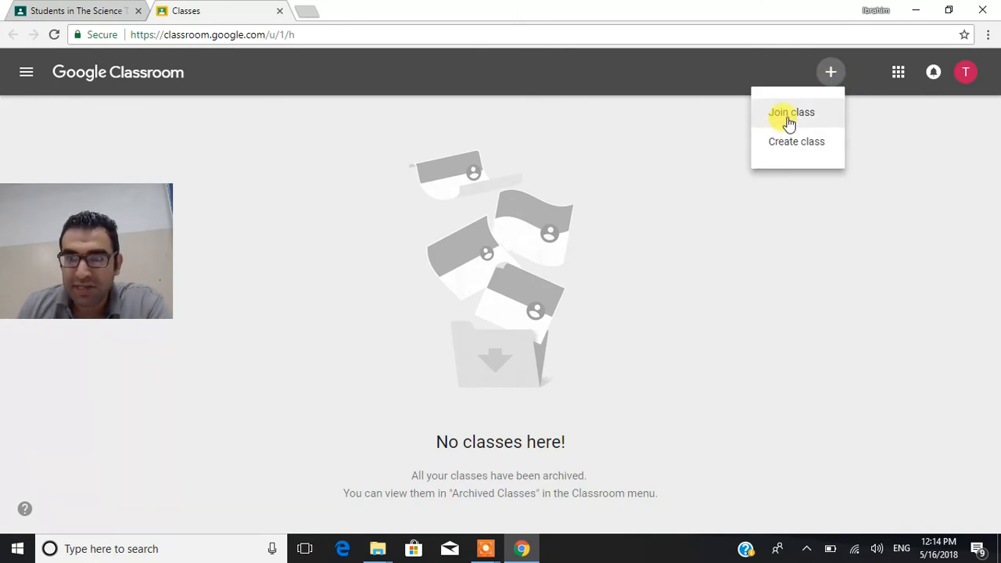
left_click(791, 112)
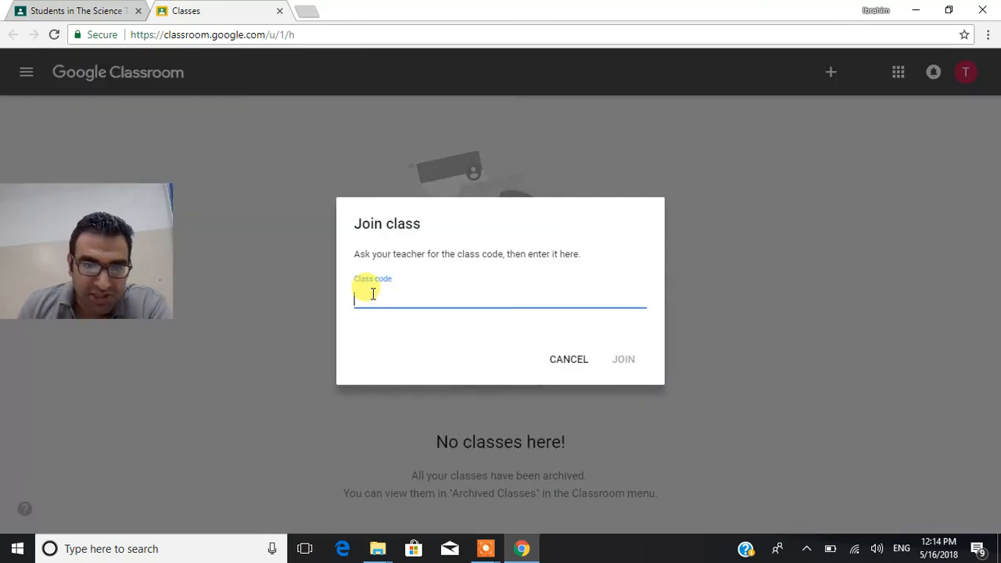
right_click(372, 297)
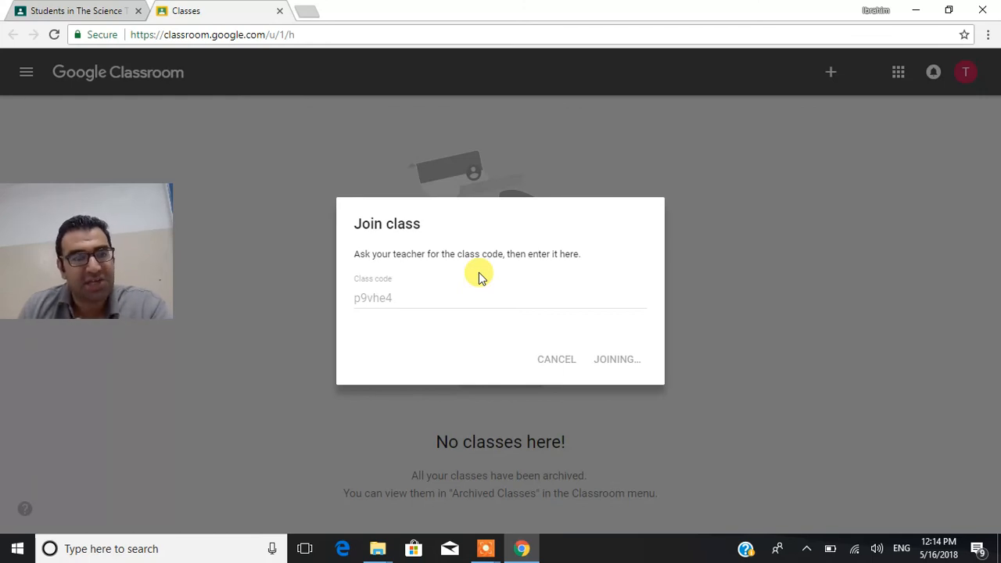
- Finish joining, then confirm the teacher's Students list shows student Trial google
left_click(617, 359)
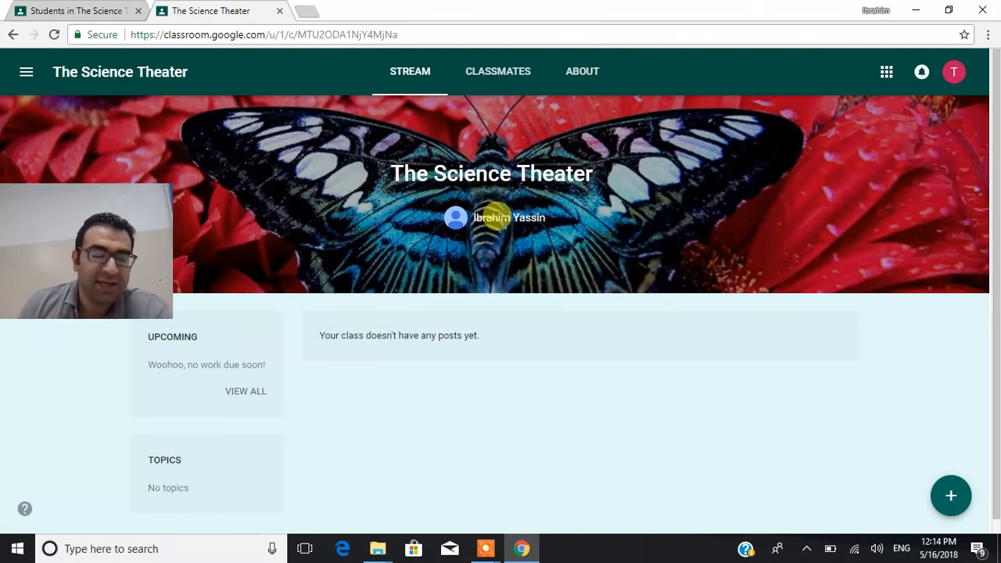
mouse_move(501, 208)
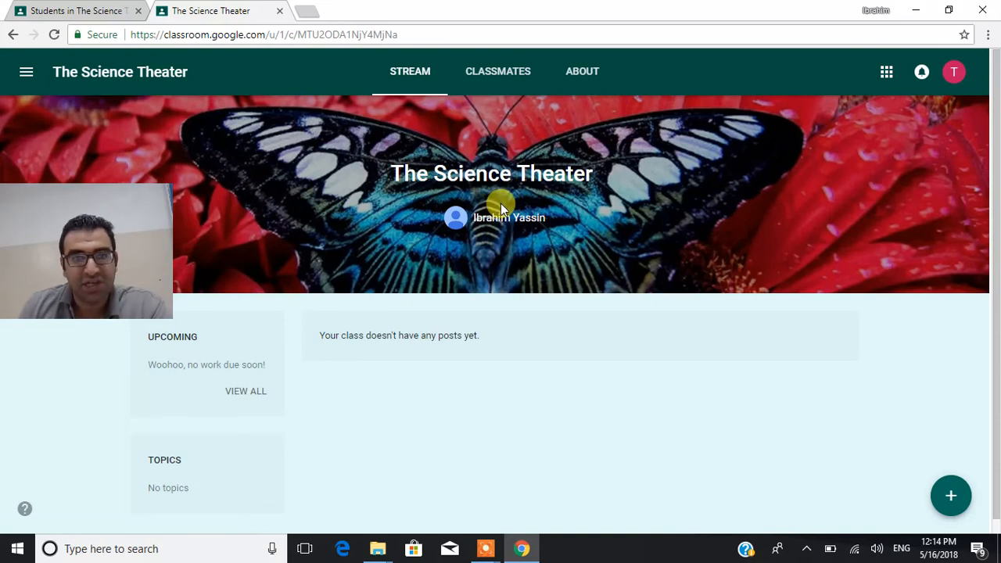
left_click(498, 71)
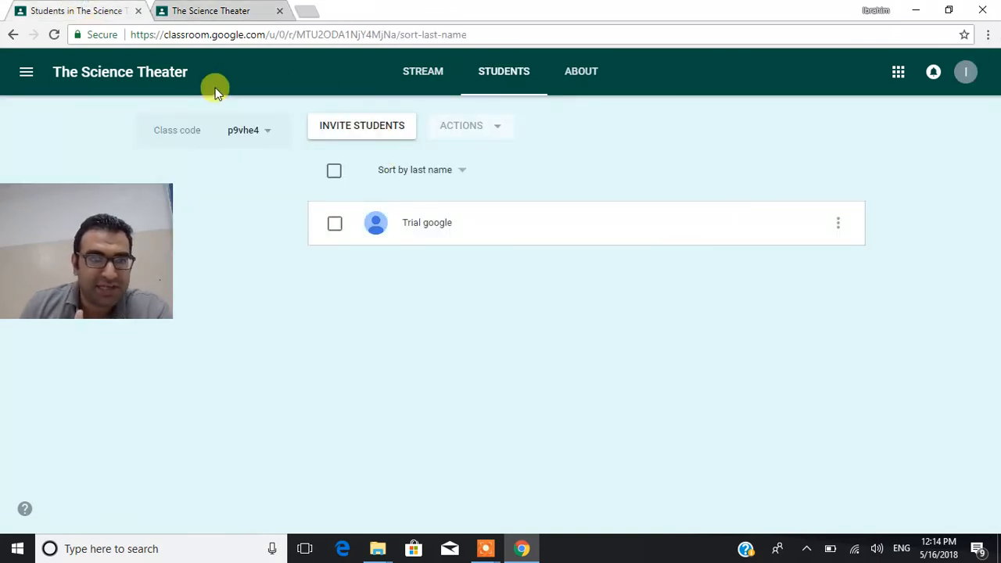